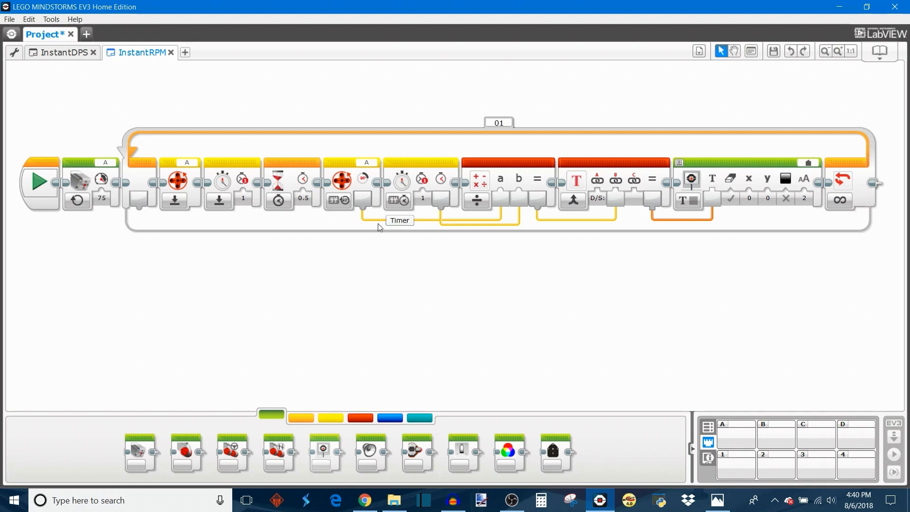
pyautogui.moveTo(488, 287)
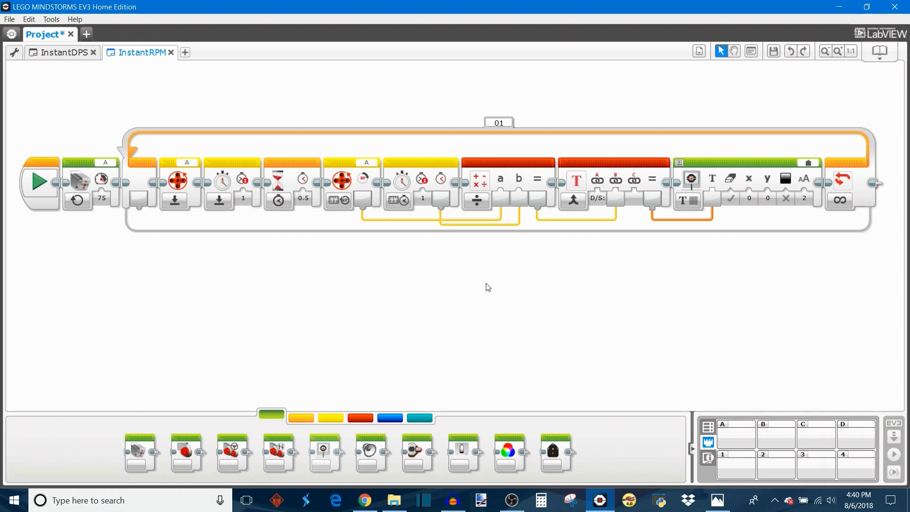
pyautogui.moveTo(334, 219)
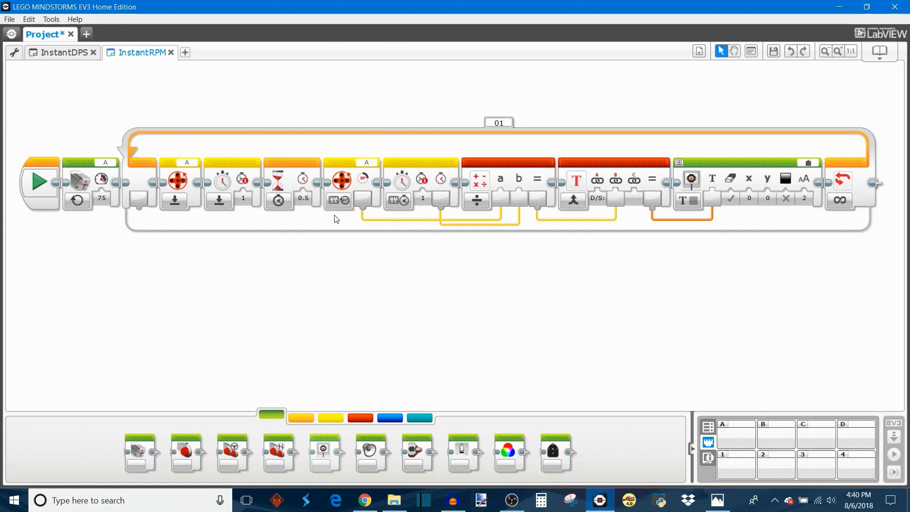
pyautogui.moveTo(329, 261)
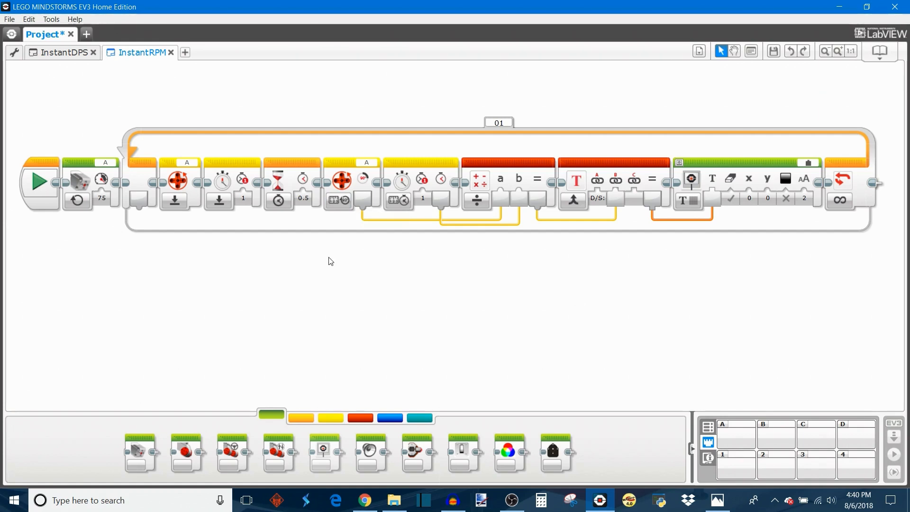
pyautogui.moveTo(442, 276)
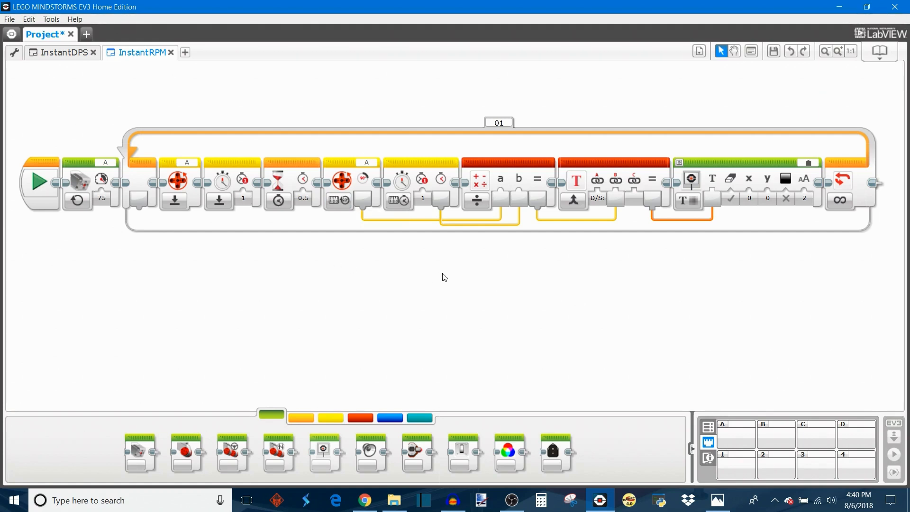
pyautogui.moveTo(258, 142)
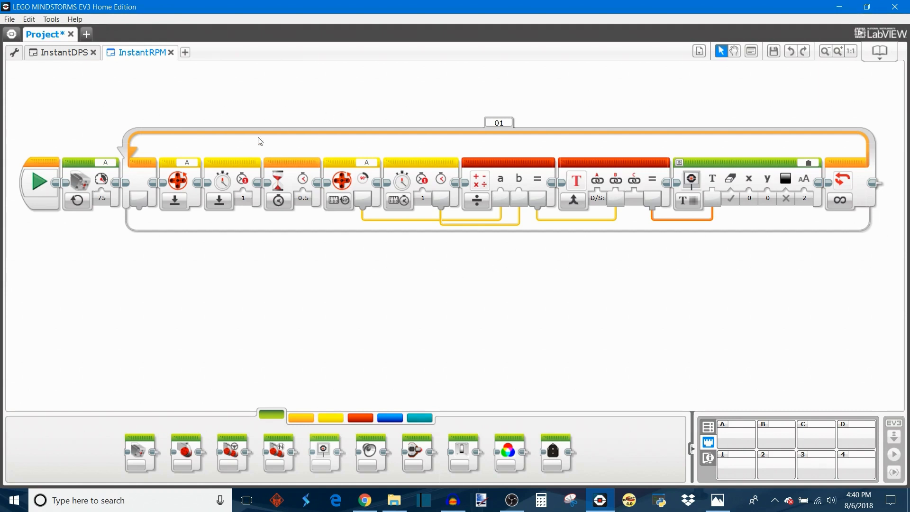
pyautogui.moveTo(357, 275)
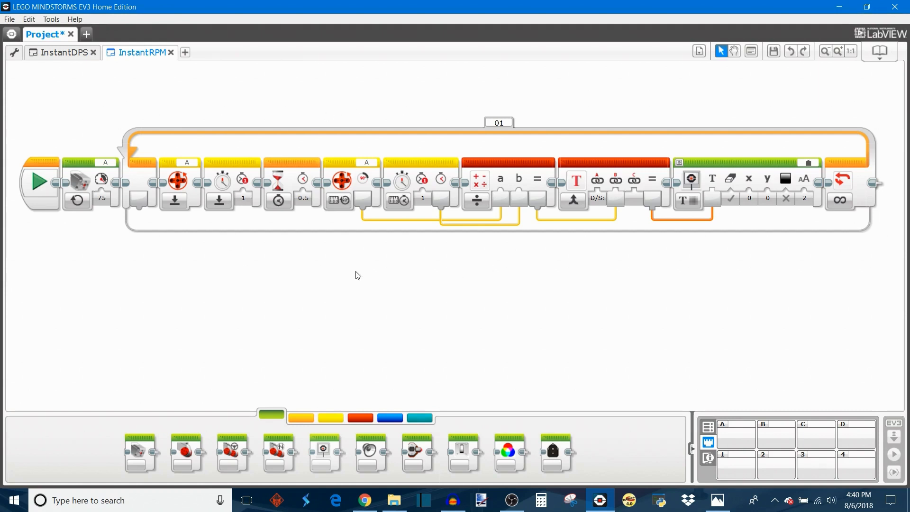
pyautogui.moveTo(357, 266)
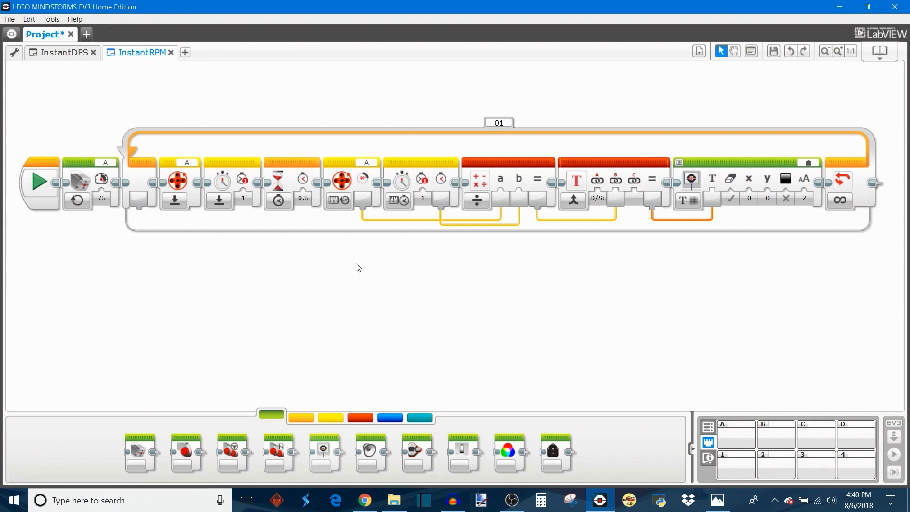
pyautogui.moveTo(340, 181)
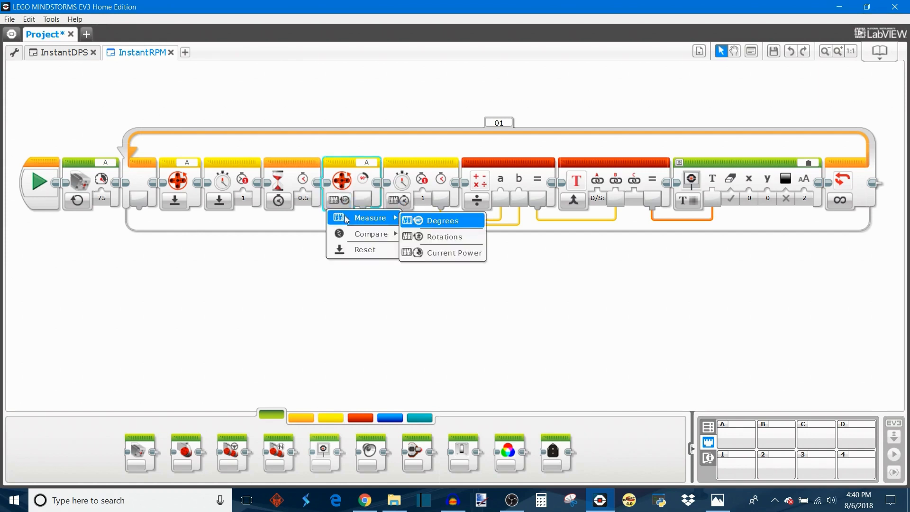
# Step: Switch the loop's Motor Rotation block to Measure Rotations
pyautogui.click(442, 220)
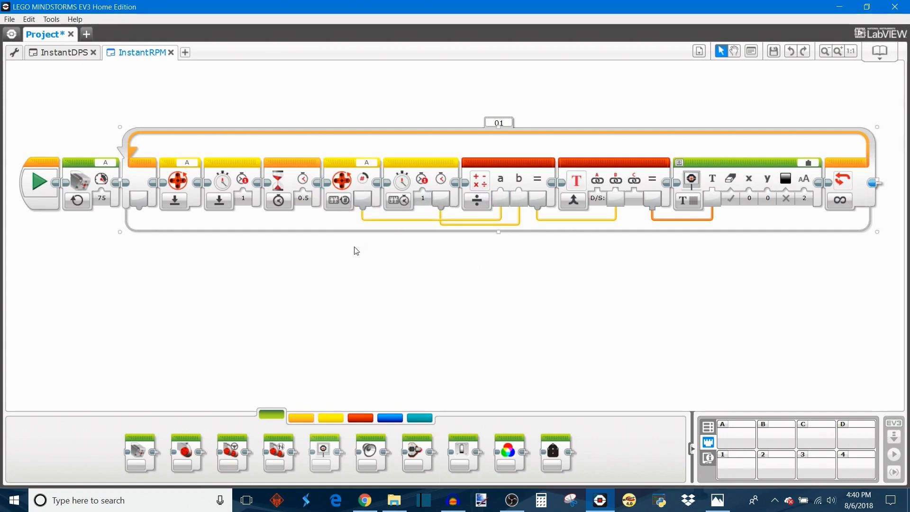
pyautogui.moveTo(369, 191)
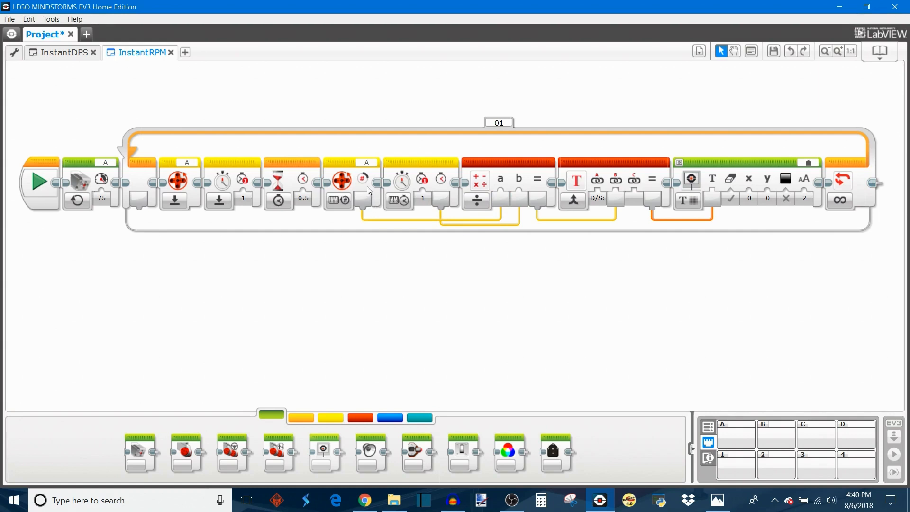
pyautogui.moveTo(543, 204)
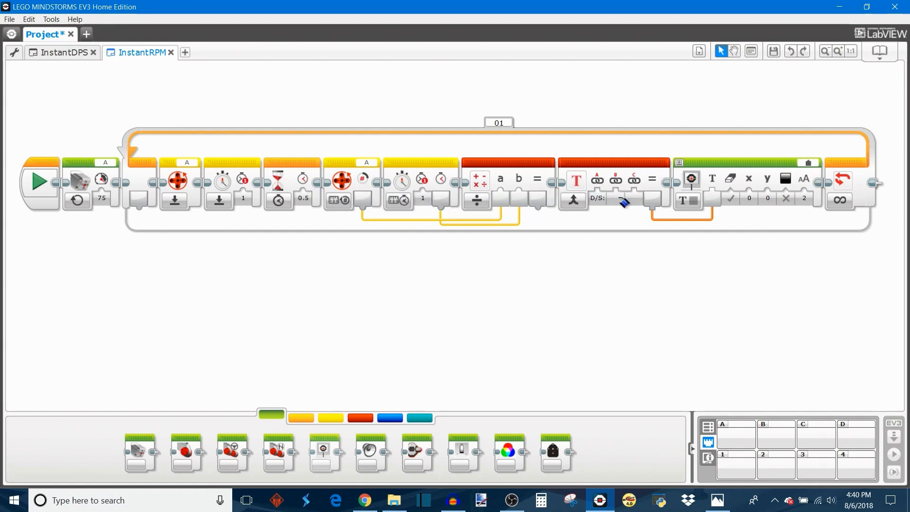
# Step: Bring up the red Data Operations palette to get a Math block
pyautogui.click(359, 418)
pyautogui.write('60')
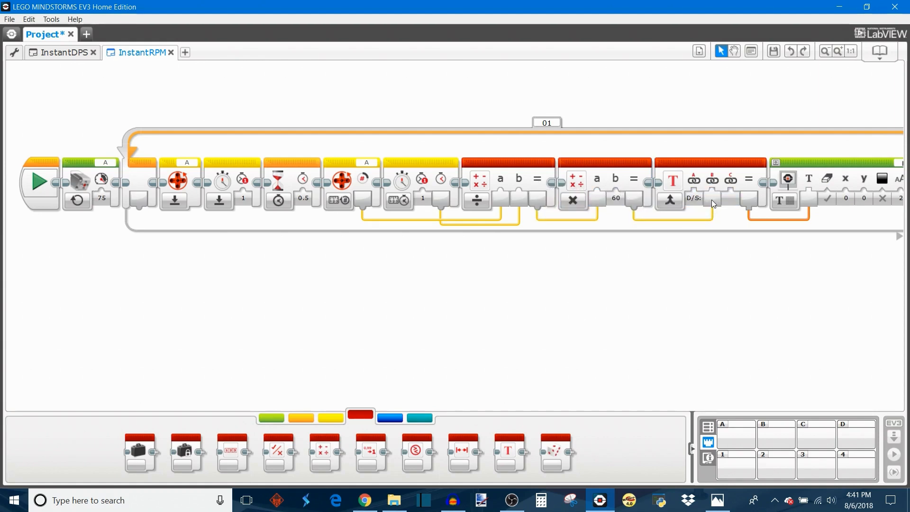
pyautogui.moveTo(587, 246)
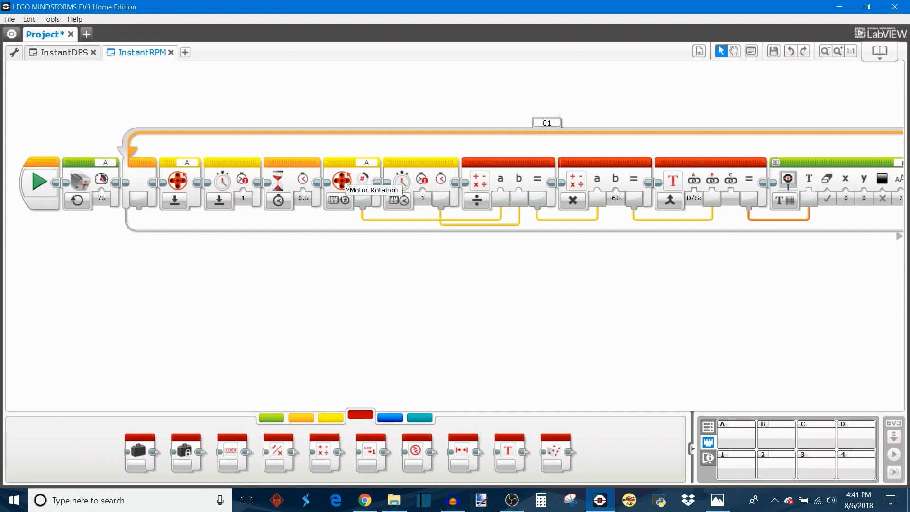
pyautogui.moveTo(401, 183)
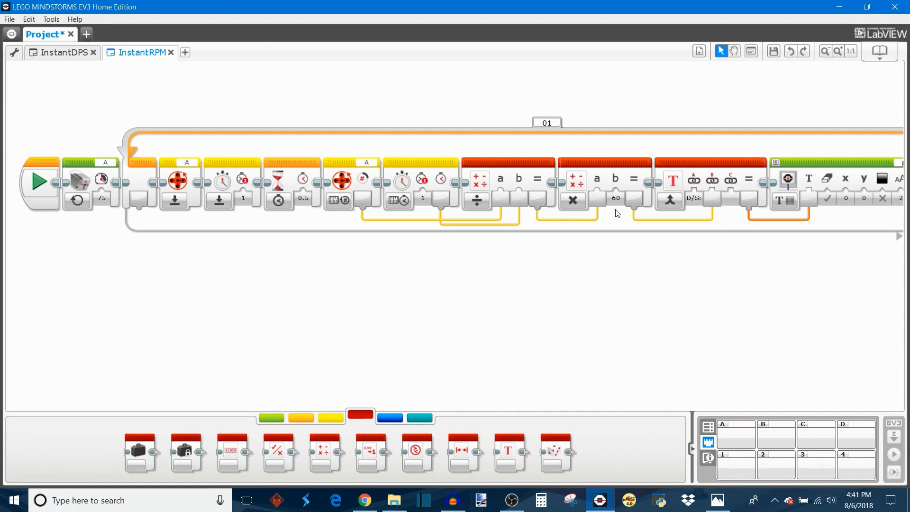
# Step: Select the Text block's D/S: label text for replacement
pyautogui.click(693, 199)
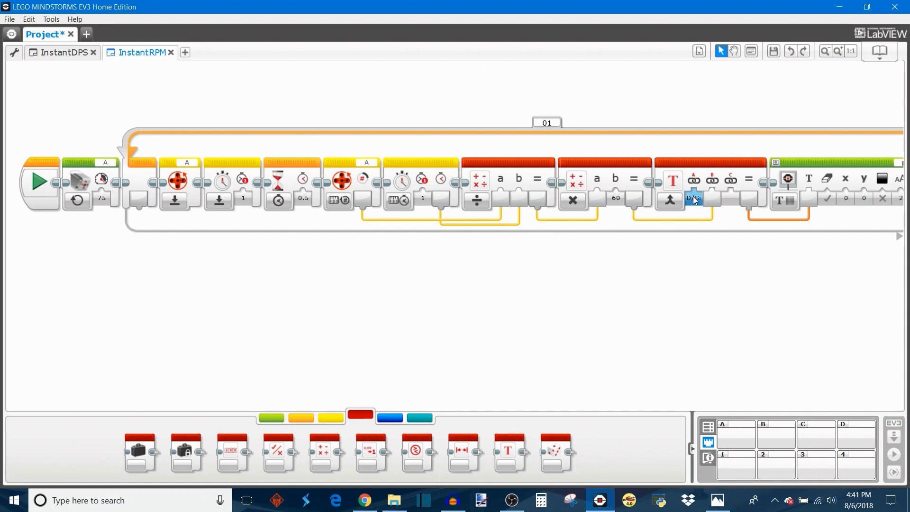
pyautogui.click(694, 198)
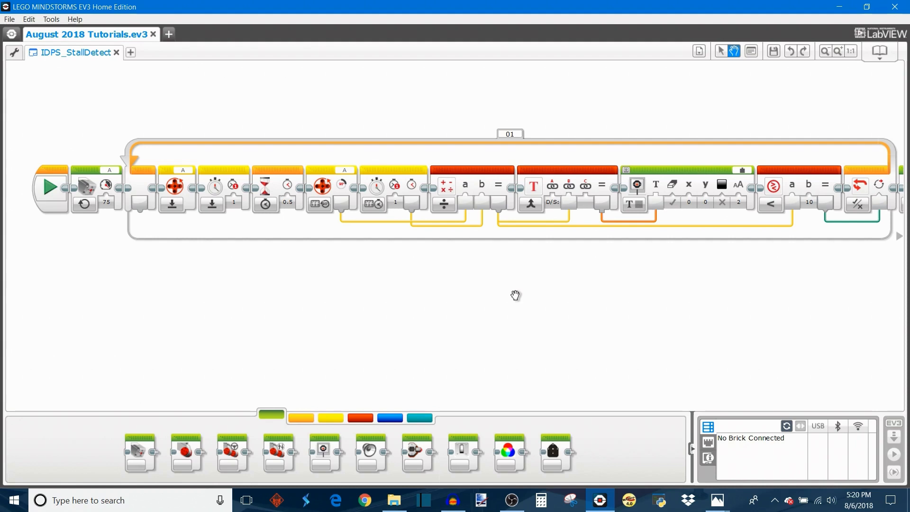
pyautogui.moveTo(513, 295)
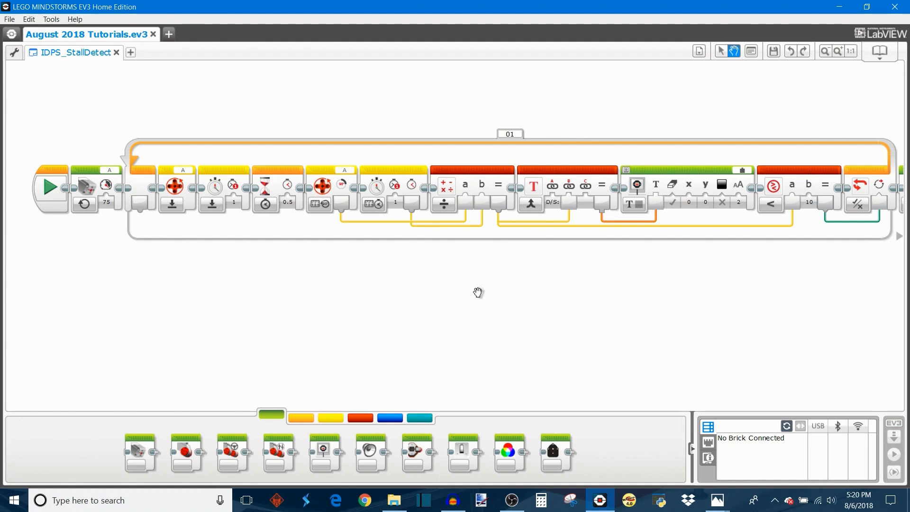
pyautogui.moveTo(705, 291)
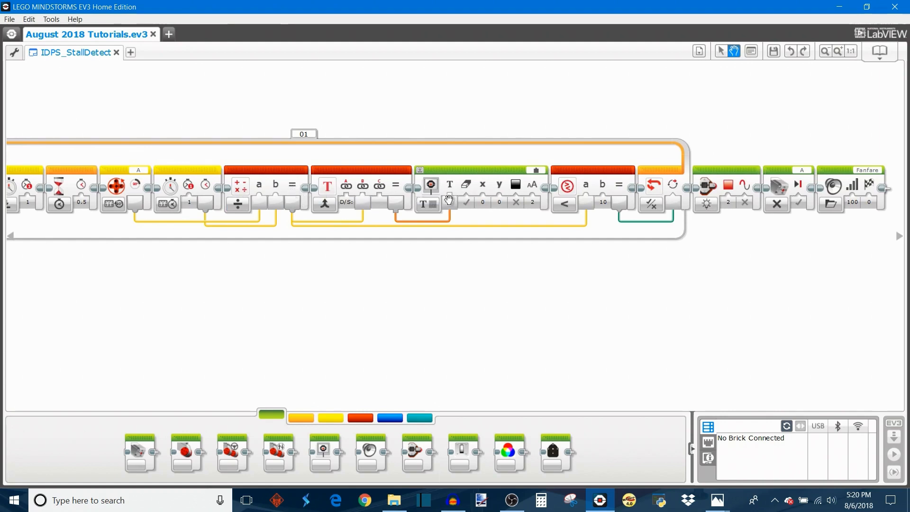
pyautogui.moveTo(292, 202)
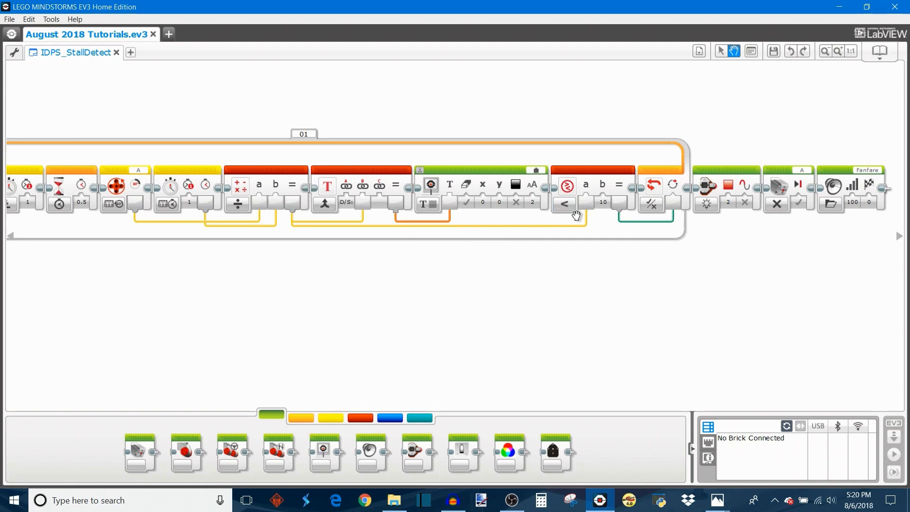
# Step: Open the comparison type menu on the IDPS_StallDetect less-than-10 Compare block
pyautogui.click(563, 203)
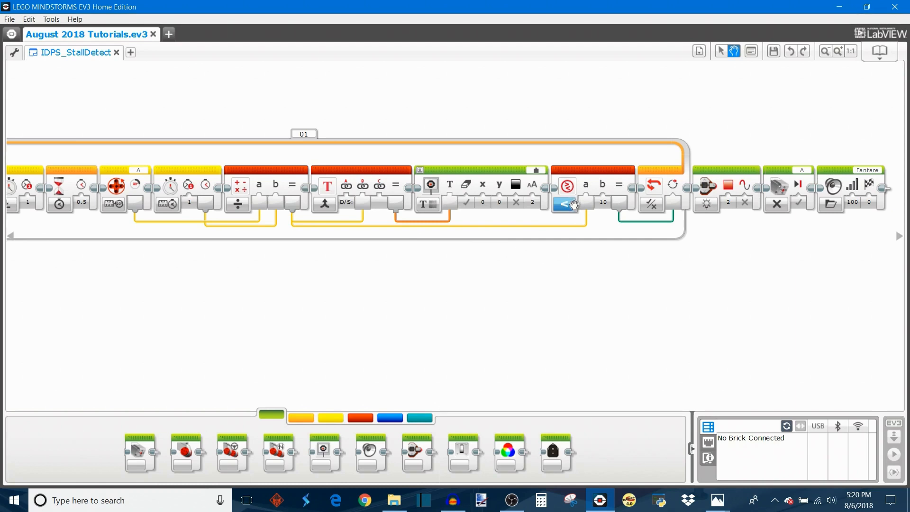